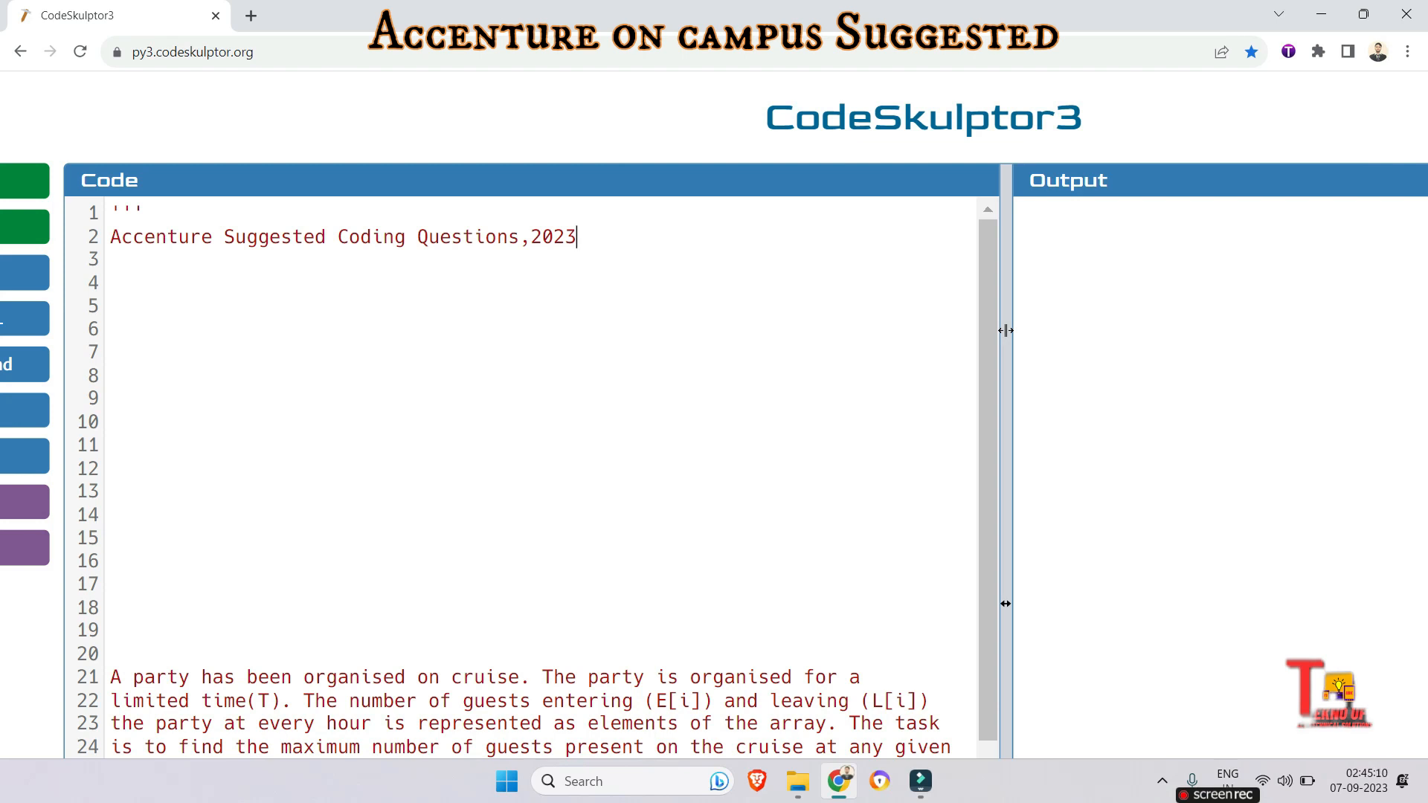
pyautogui.scroll(-3)
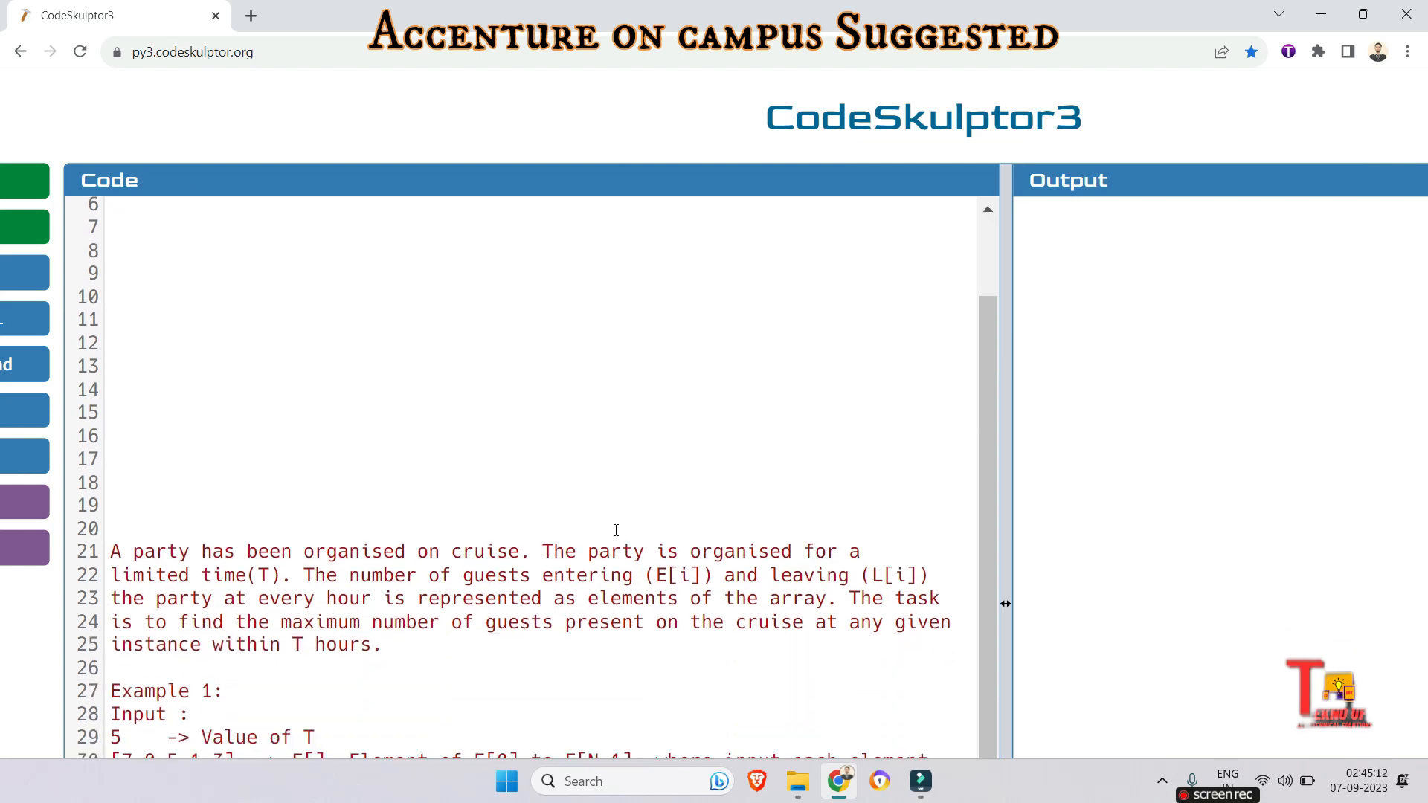
pyautogui.scroll(-3)
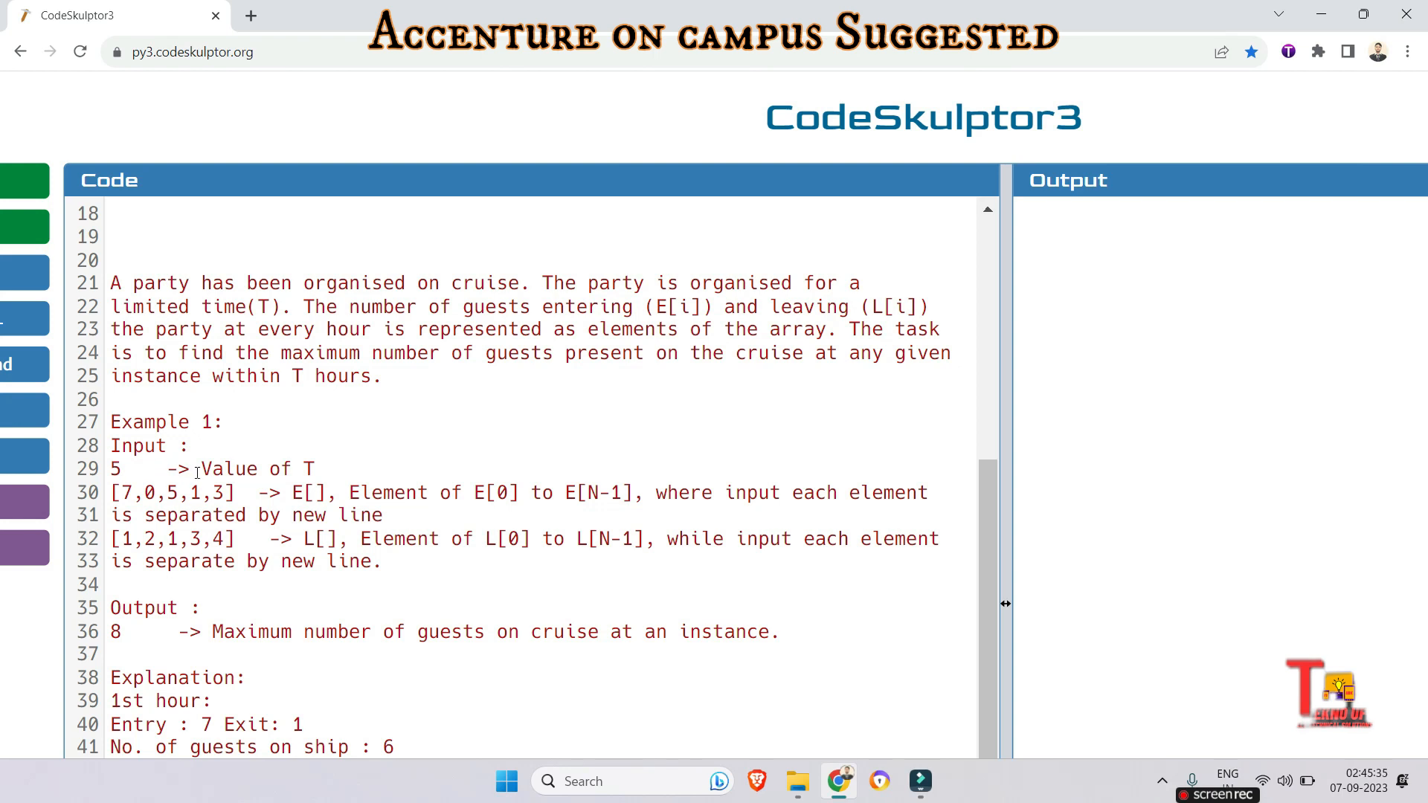
pyautogui.scroll(-3)
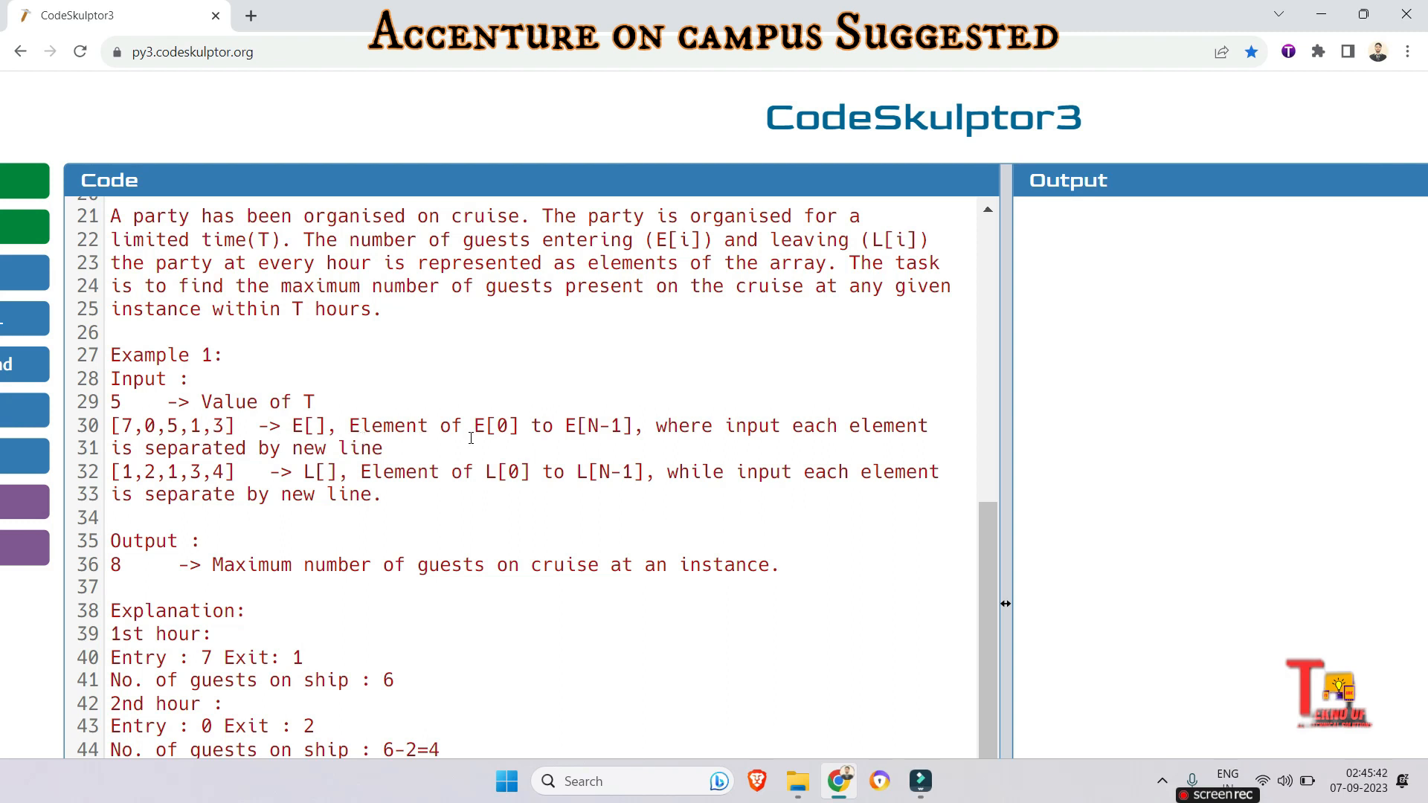
pyautogui.moveTo(747, 443)
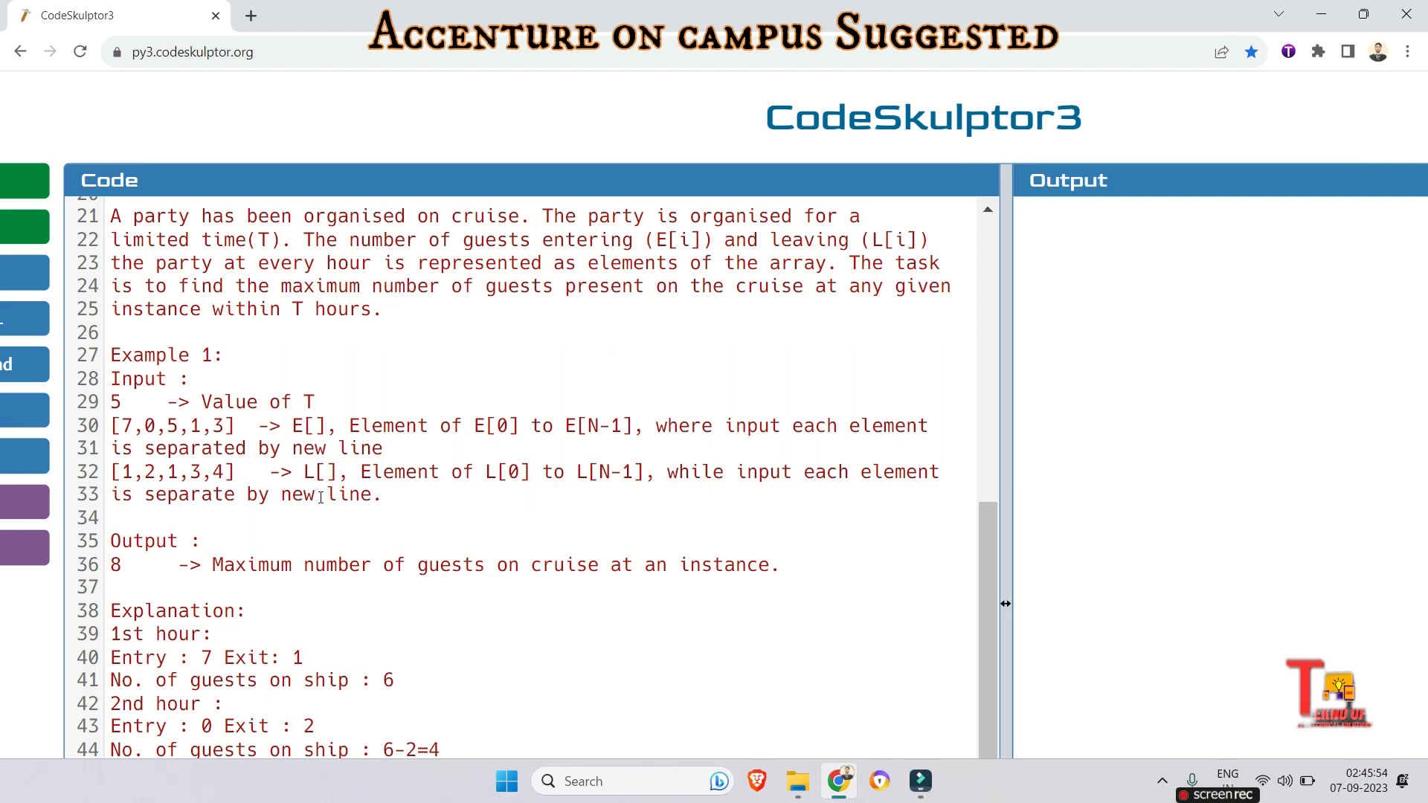
pyautogui.scroll(-3)
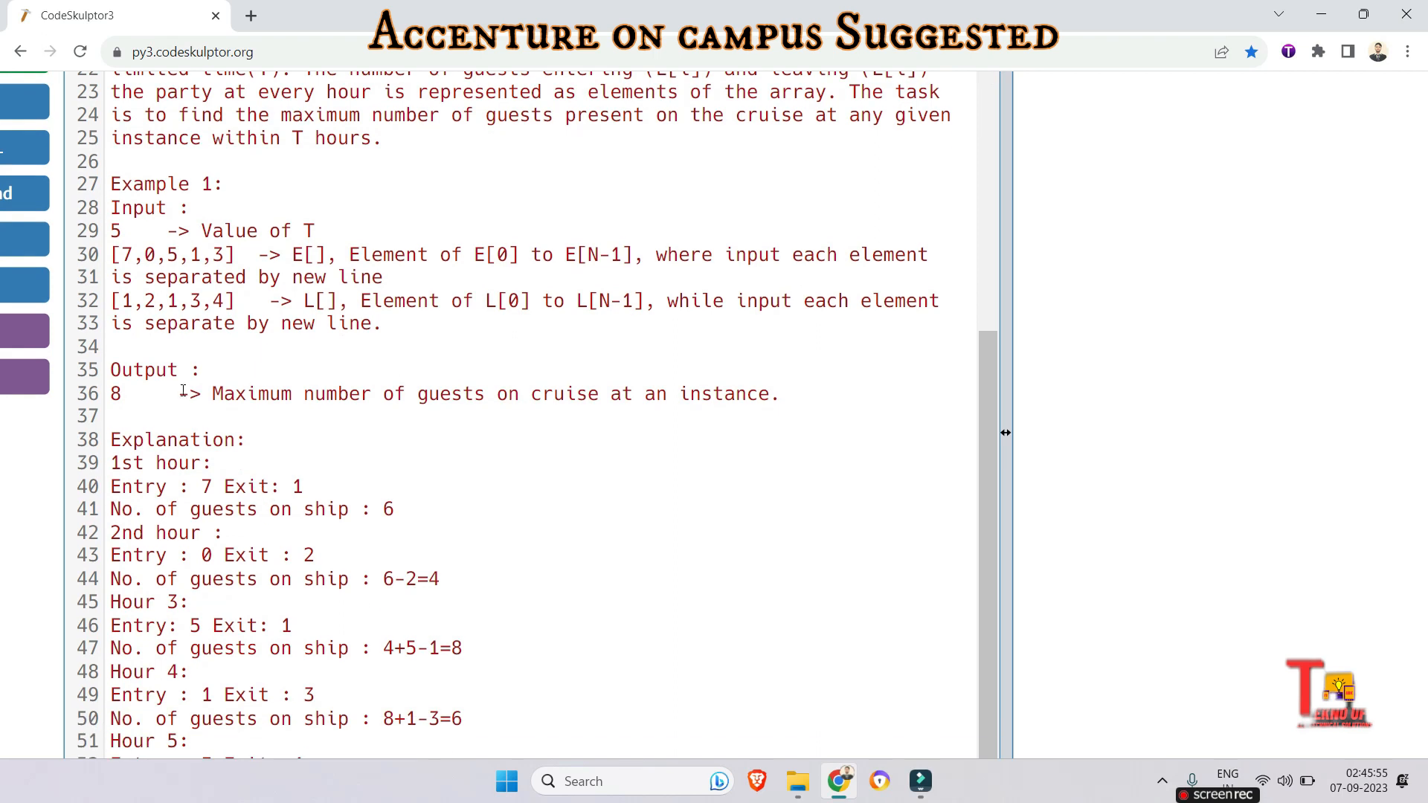
pyautogui.moveTo(565, 403)
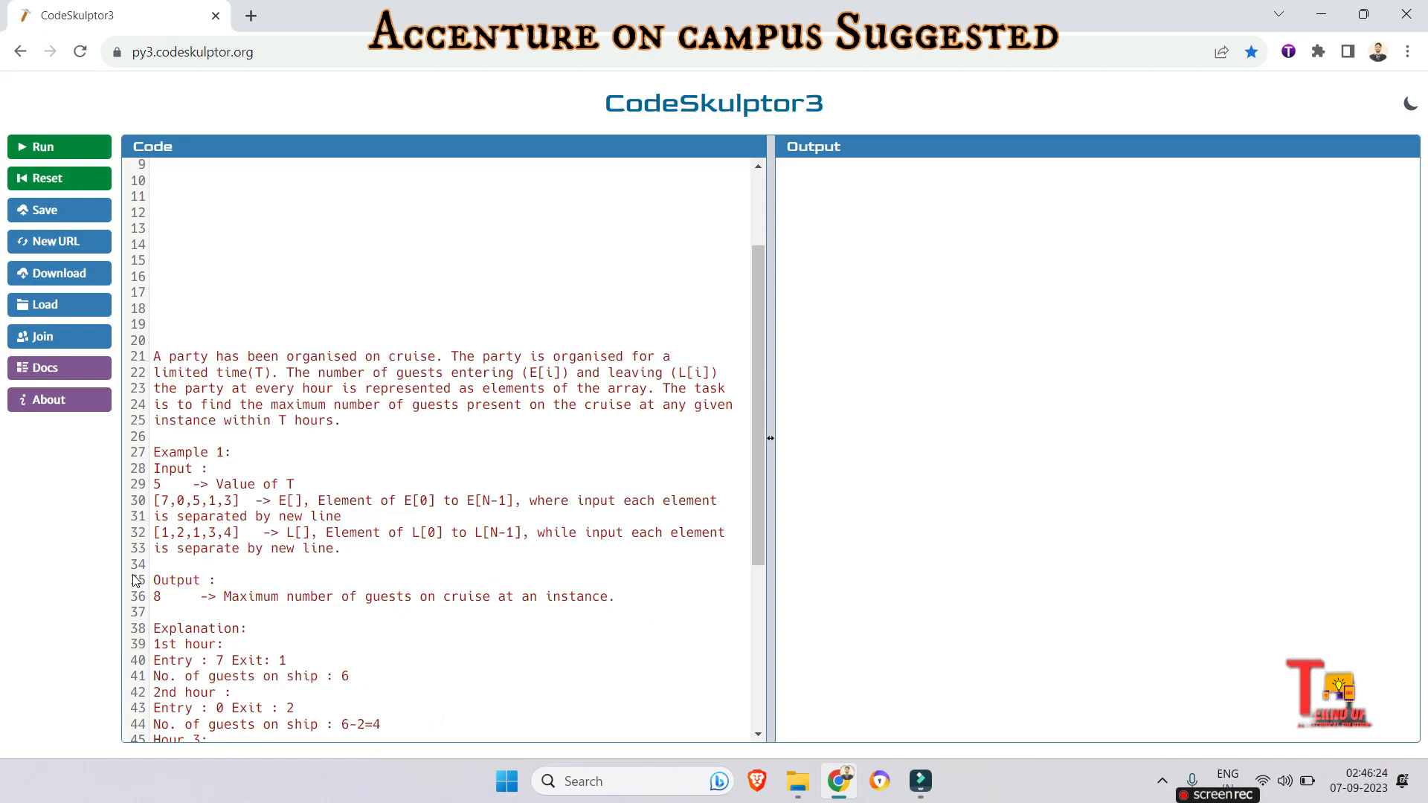
pyautogui.scroll(-3)
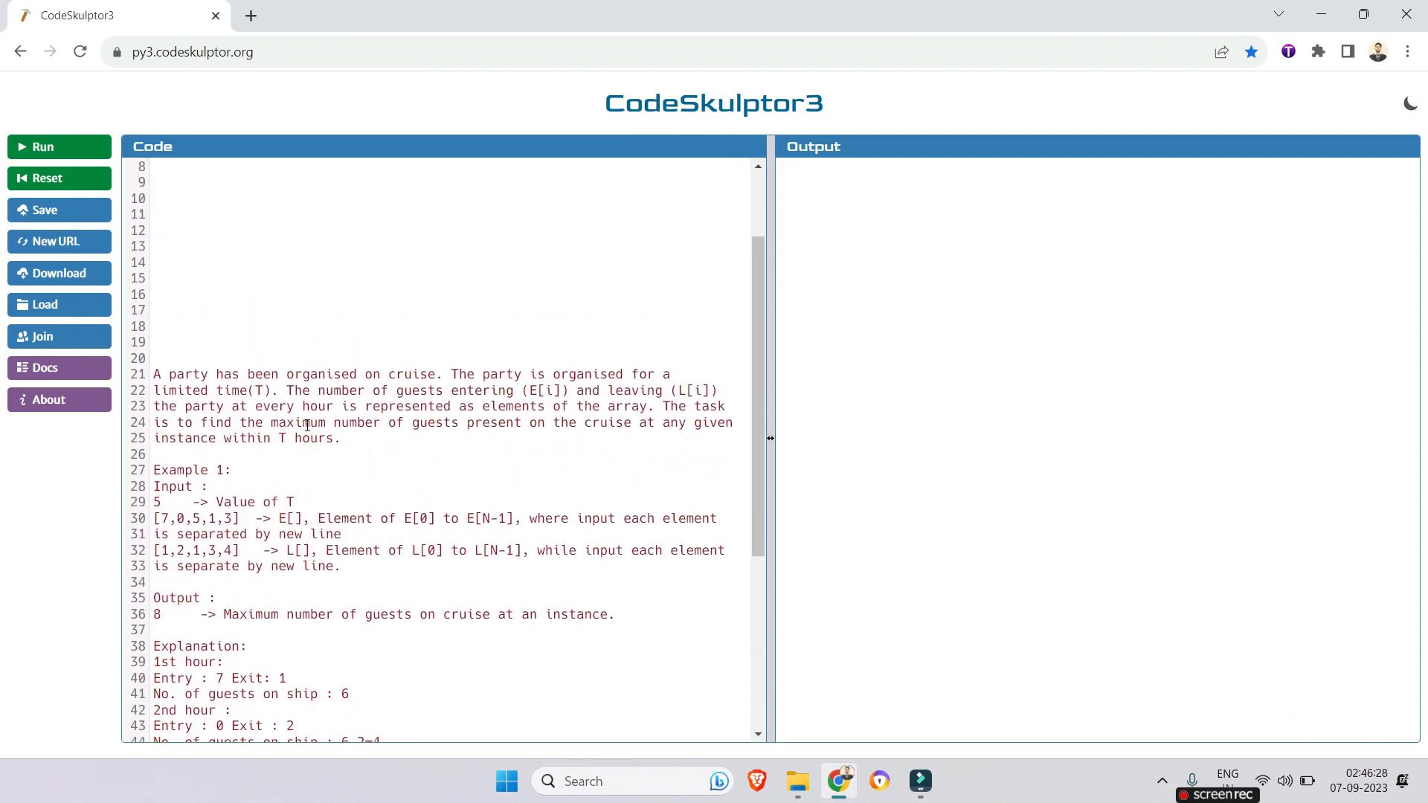
pyautogui.scroll(-3)
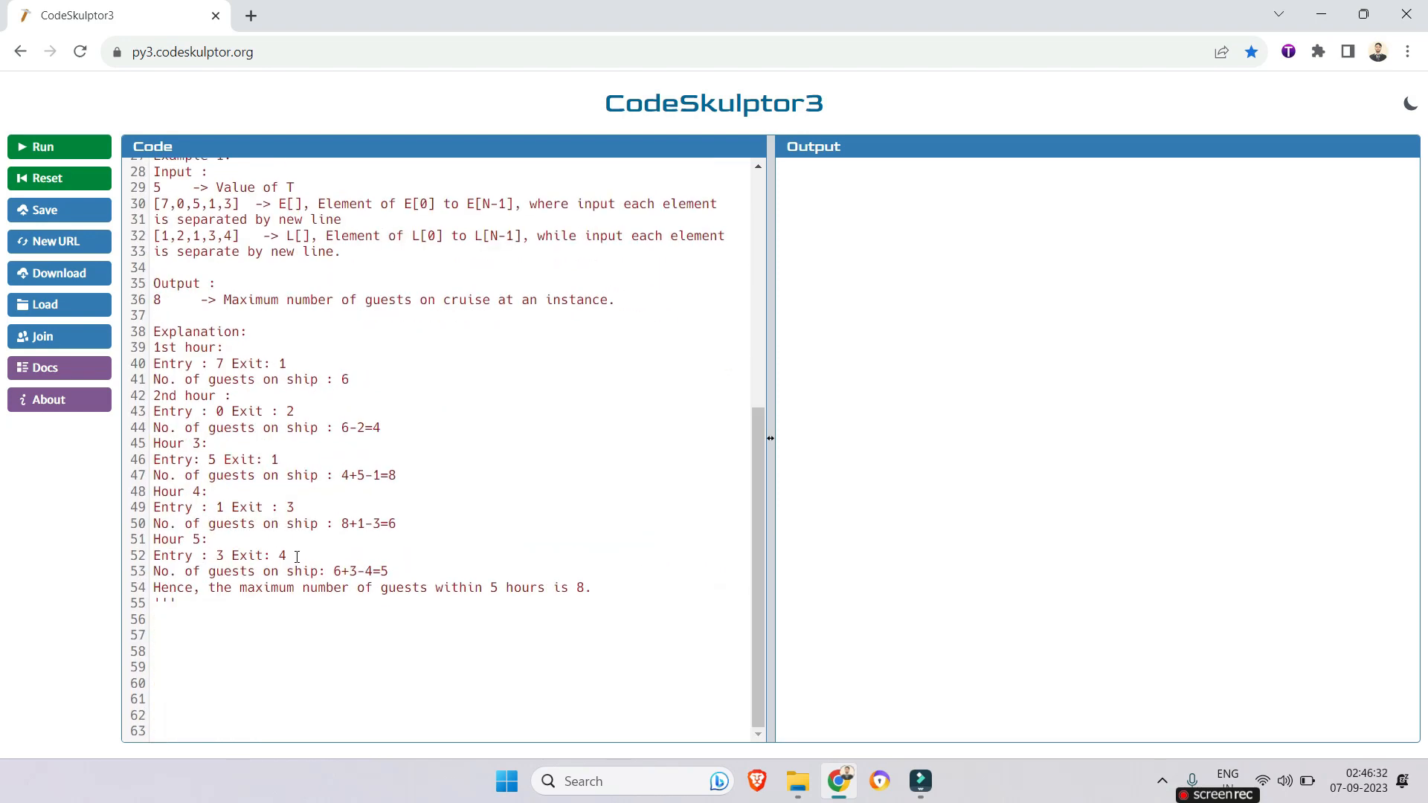